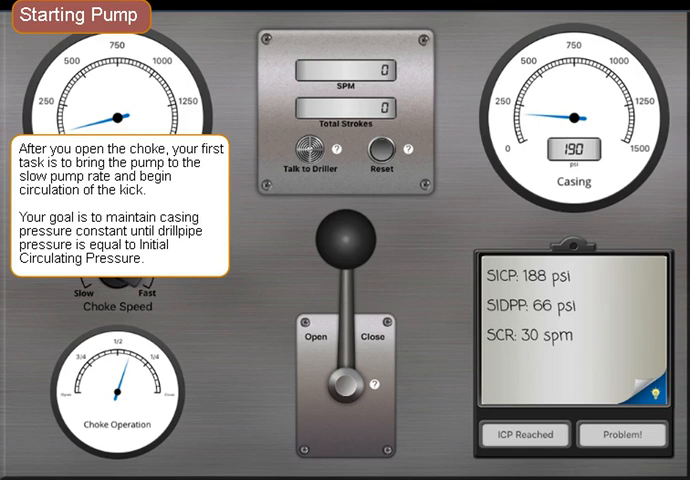
# Step: Contact the driller and request the first 5 SPM step from the startup schedule
pyautogui.click(576, 340)
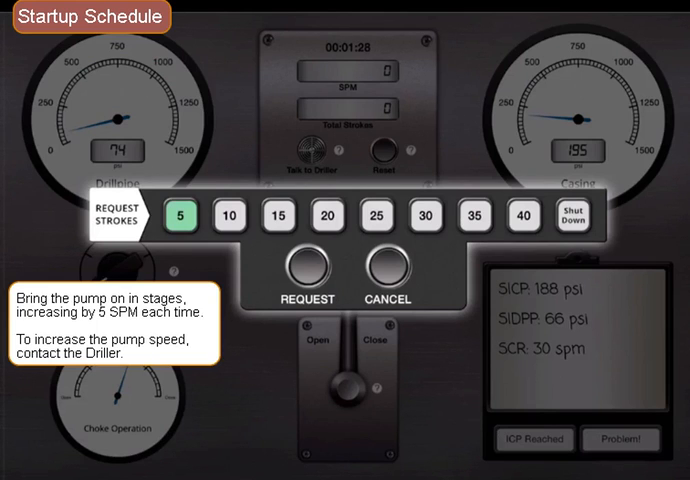
# Step: Request 10 then 15 SPM pump increases and proceed to the choke operation stage
pyautogui.click(314, 278)
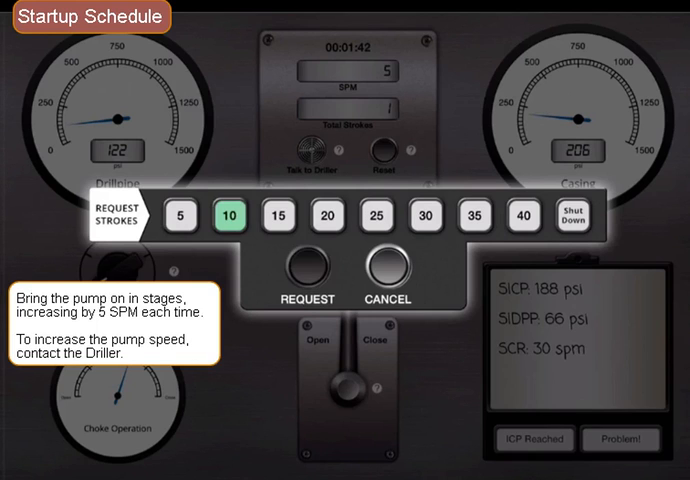
pyautogui.click(306, 270)
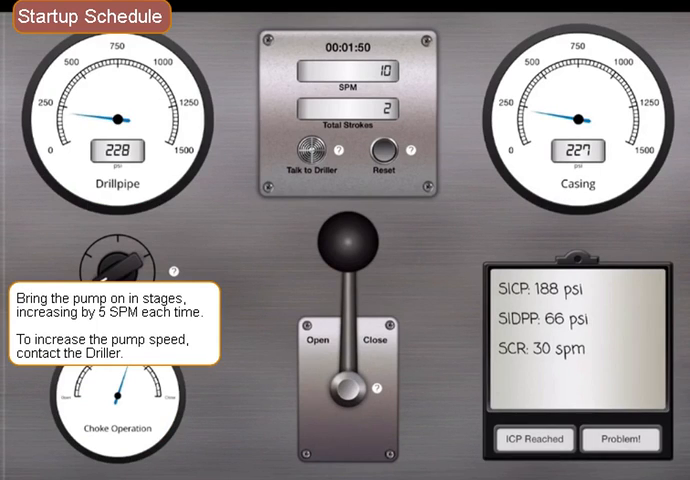
pyautogui.click(532, 440)
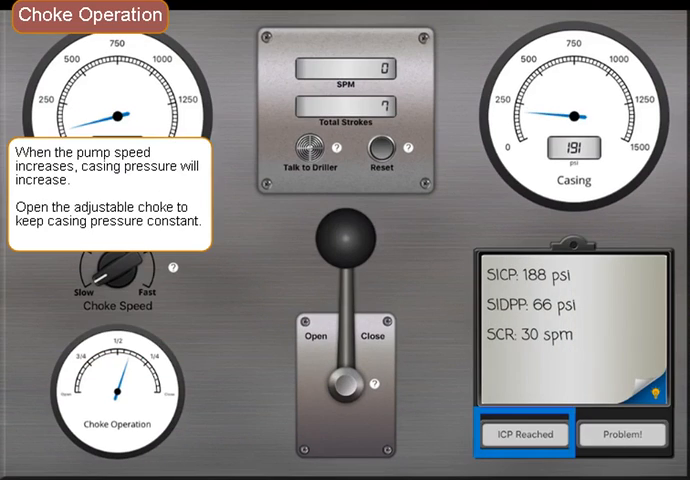